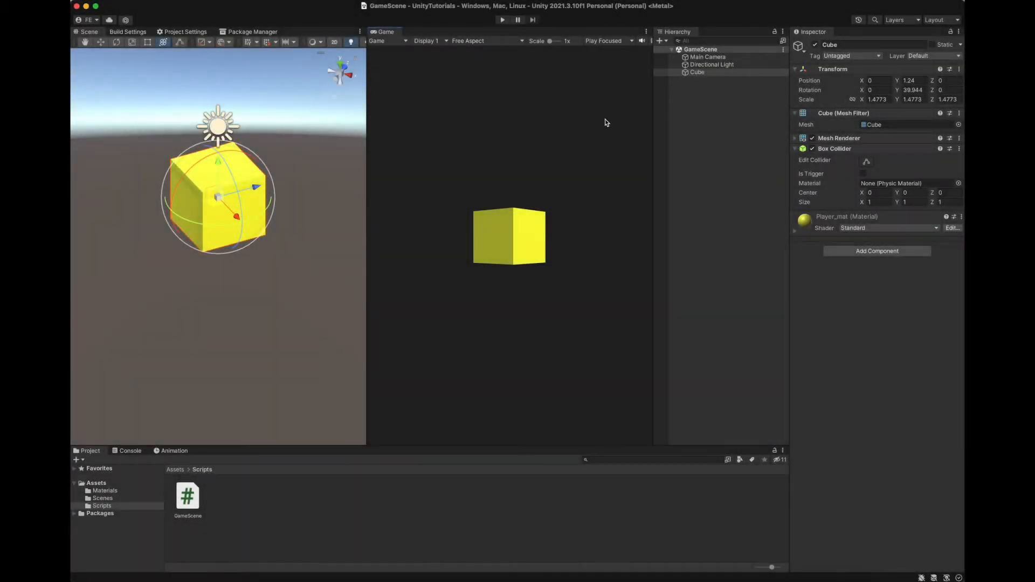
Inspect the yellow Cube, then view Main Camera's Game Scene script with its Cube field.
left_click(697, 72)
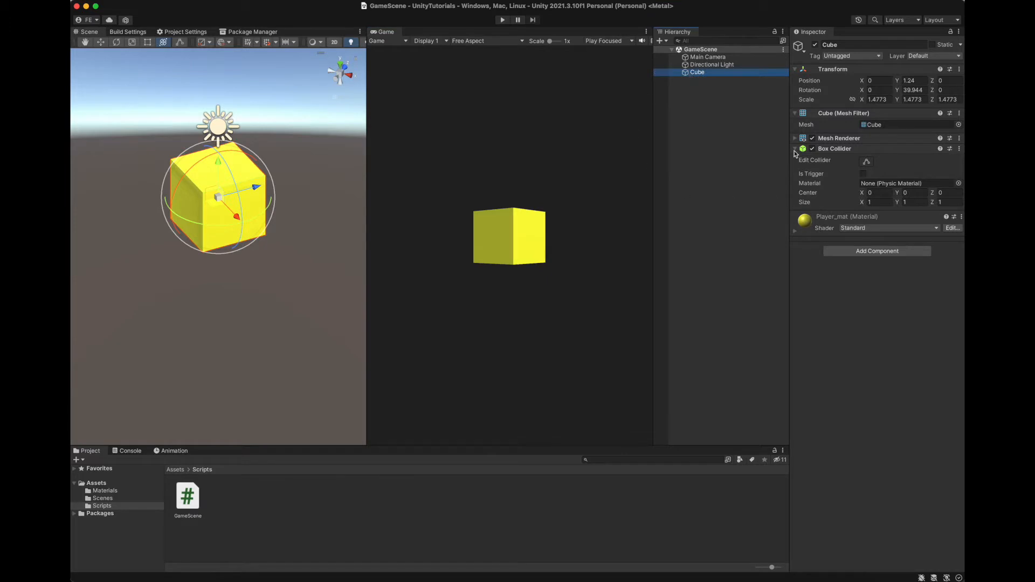
left_click(707, 57)
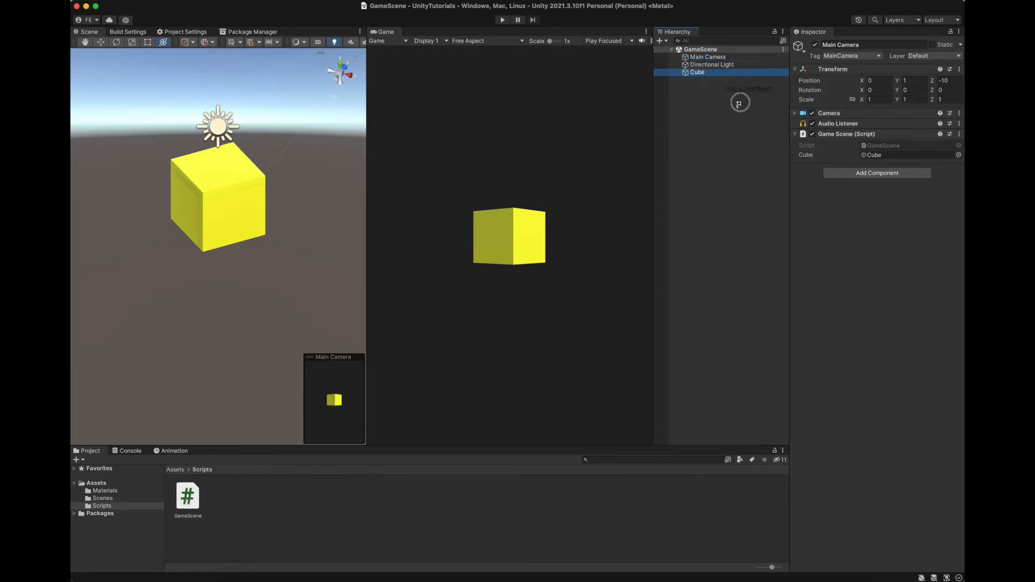
Bring GameScene.cs forward and place the cursor inside the empty GetMouseButtonDown(0) block.
left_click(707, 57)
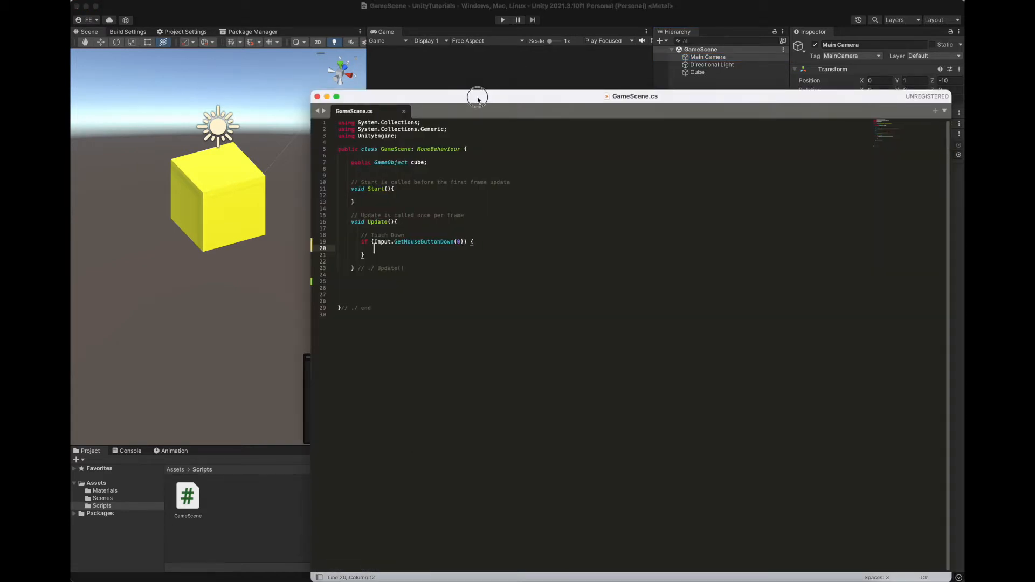
mouse_move(414, 312)
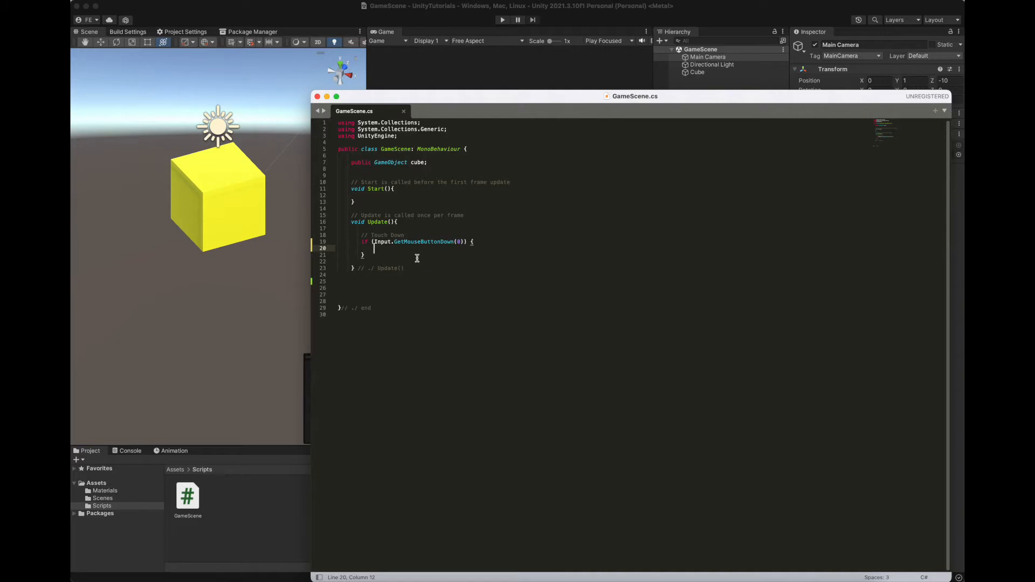
mouse_move(479, 50)
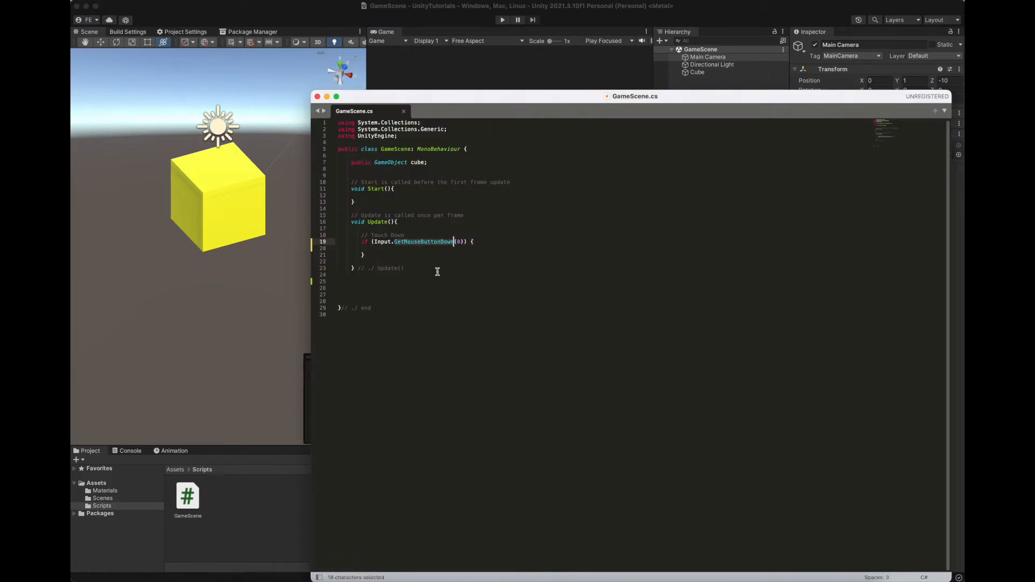
left_click(457, 242)
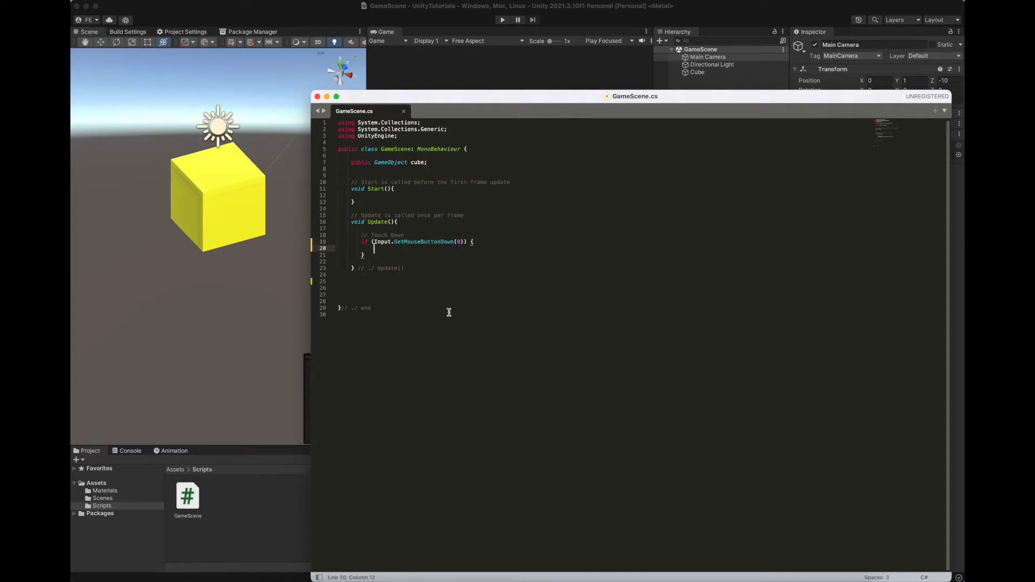
Insert the unityCoroutine snippet at the click check and rename doSomething to rotateCube.
type("unit")
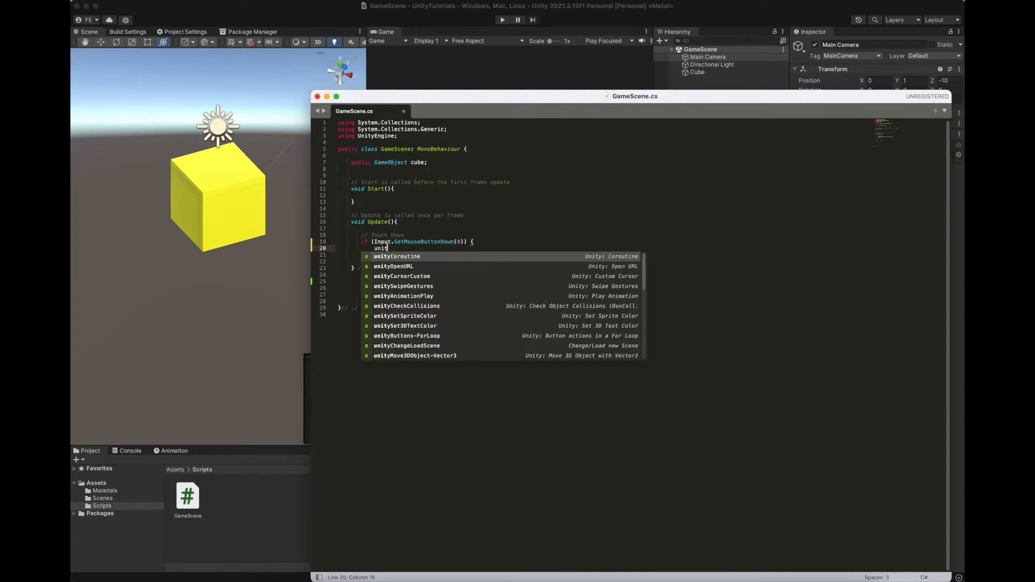
left_click(396, 256)
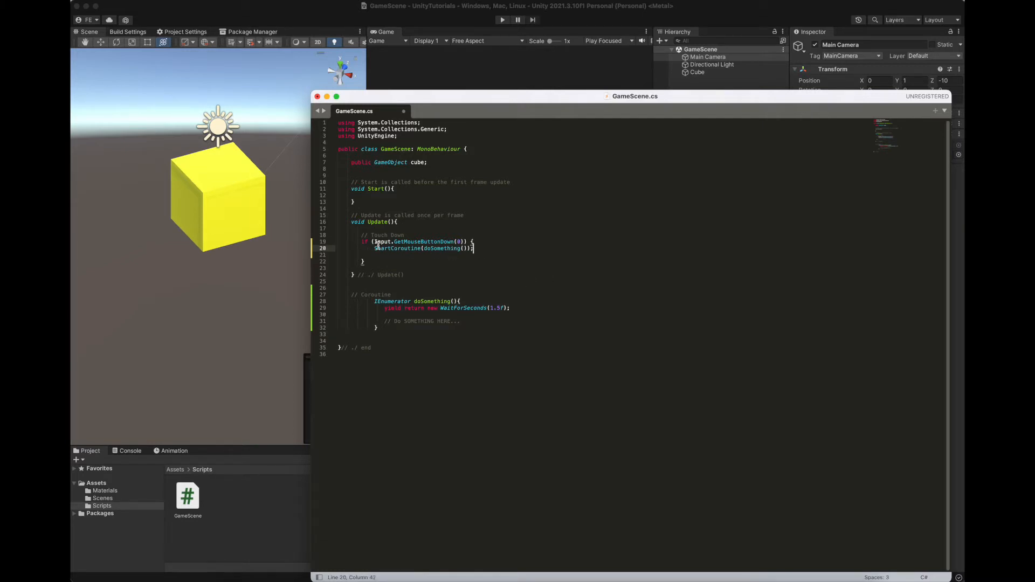
double_click(442, 248)
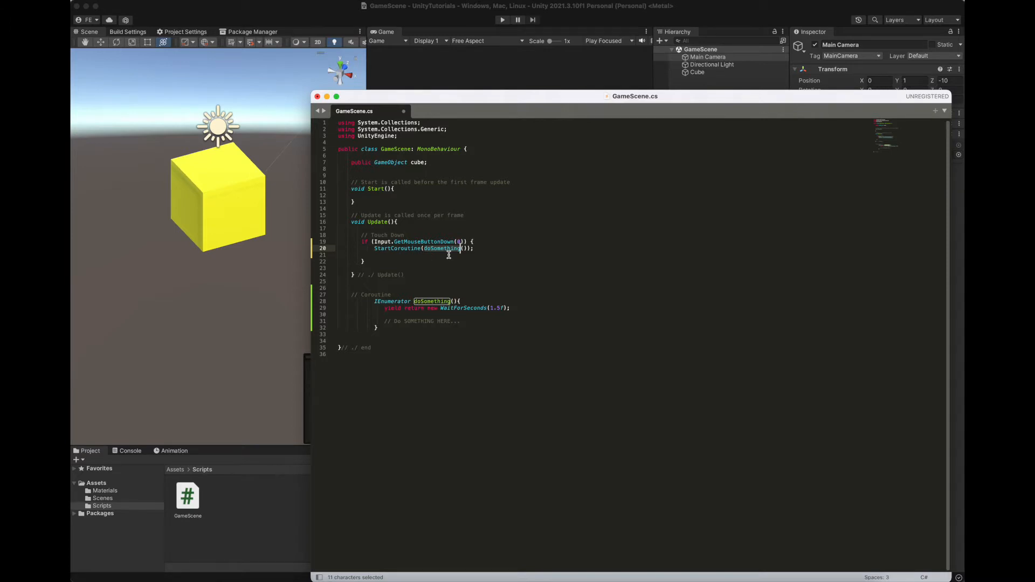
type("rotateCube")
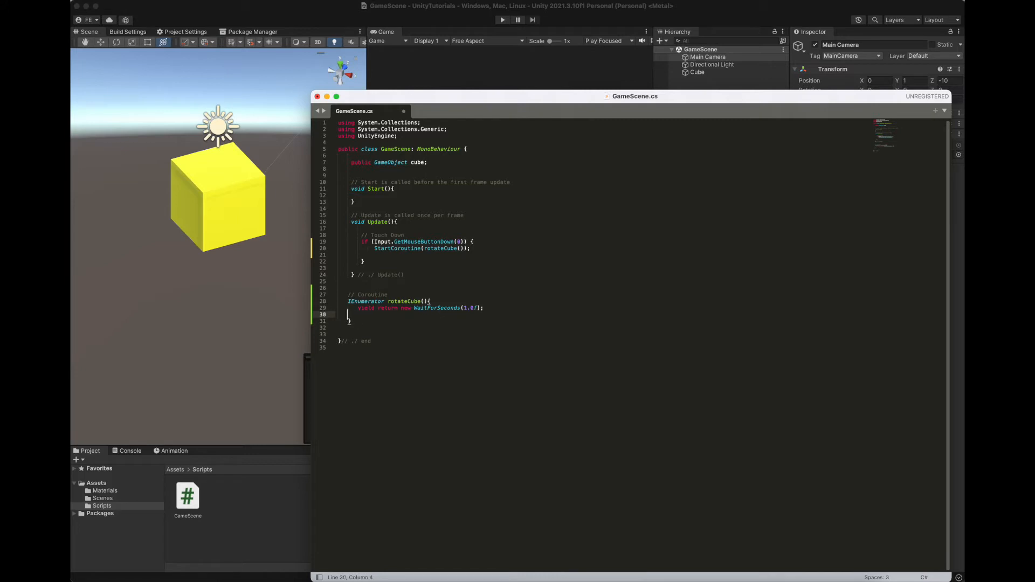
Add cube.transform.Rotate(0f, 0f, 60f) to rotateCube, save, and return to Unity.
key("enter")
type("cube.transform.Rotate(0f, 0f, 0f);")
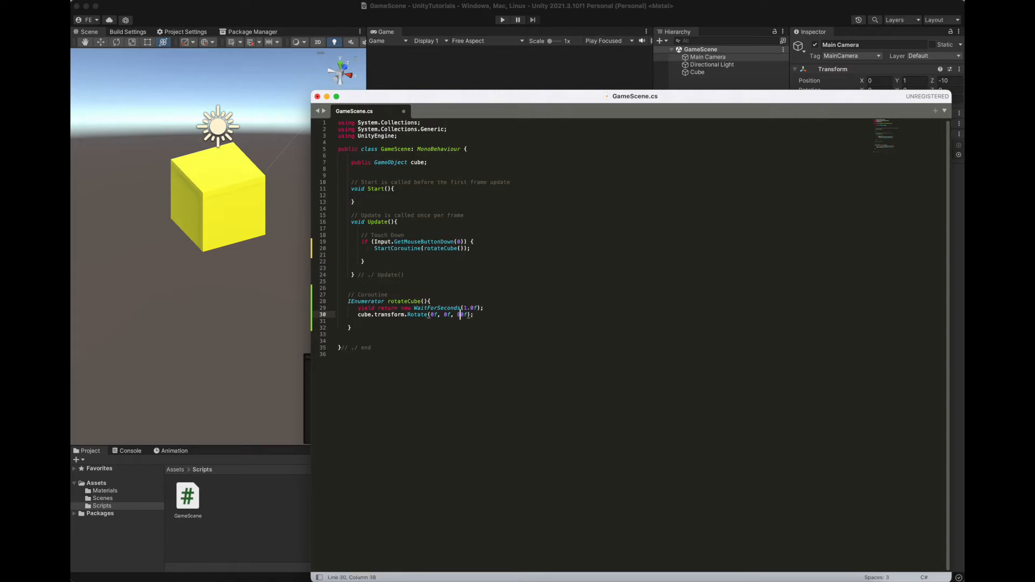
type("60")
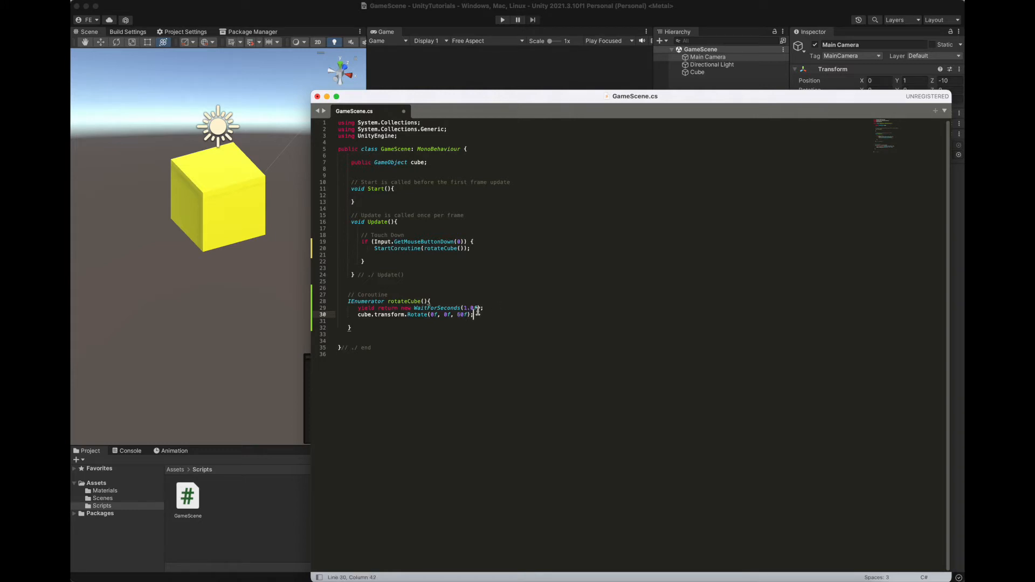
key("cmd+s")
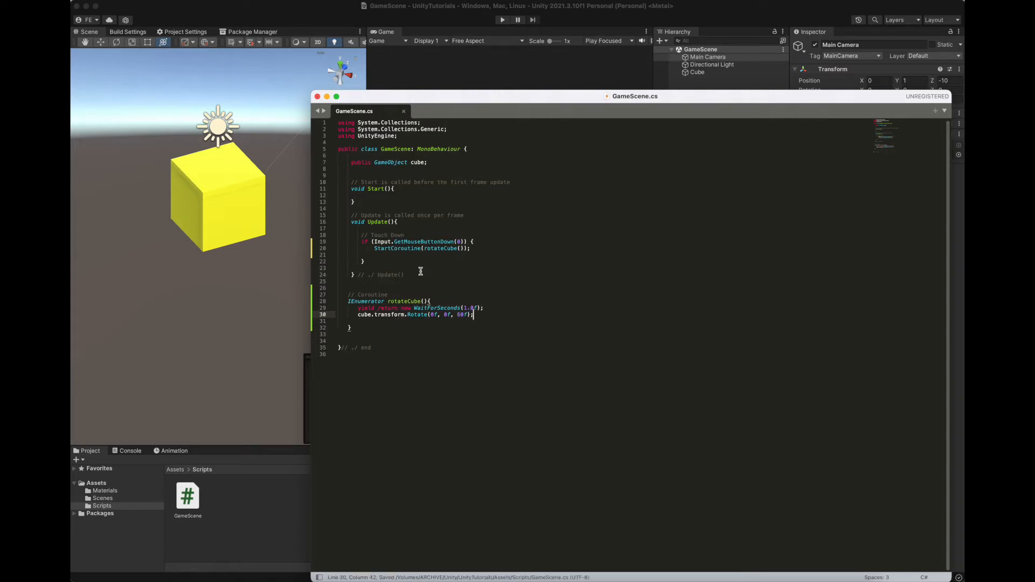
left_click(502, 19)
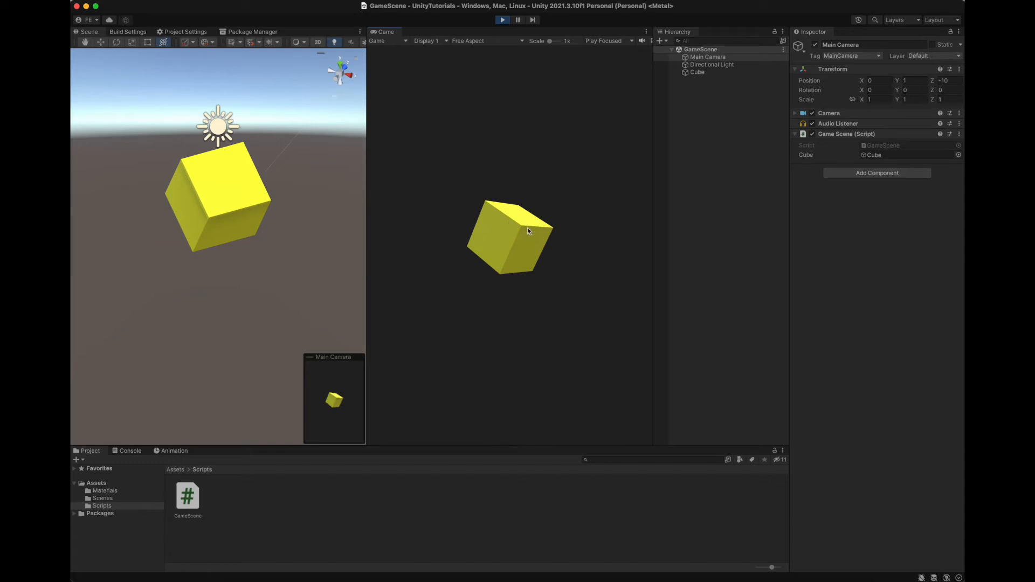
mouse_move(583, 237)
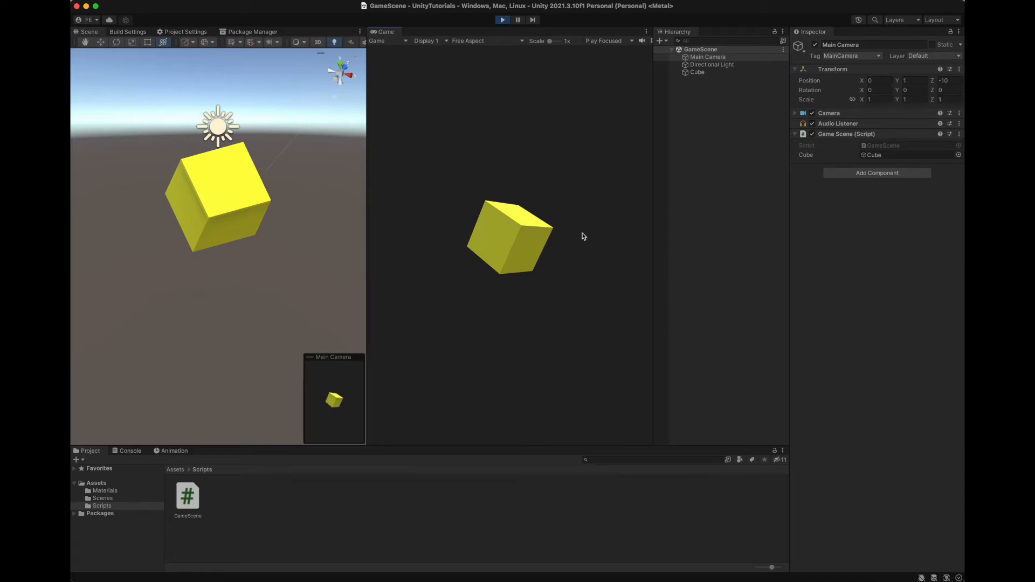
mouse_move(534, 160)
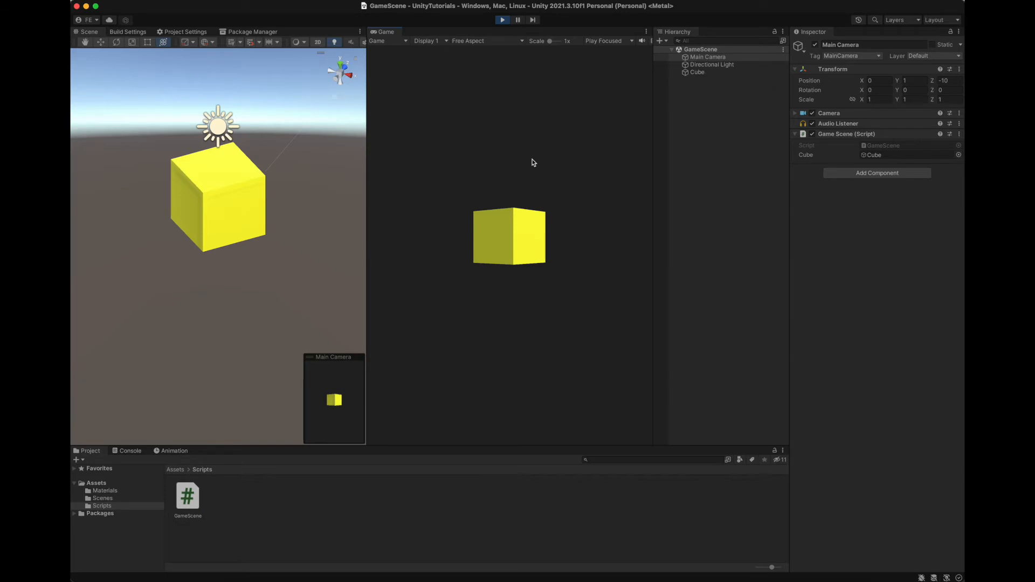
left_click(502, 20)
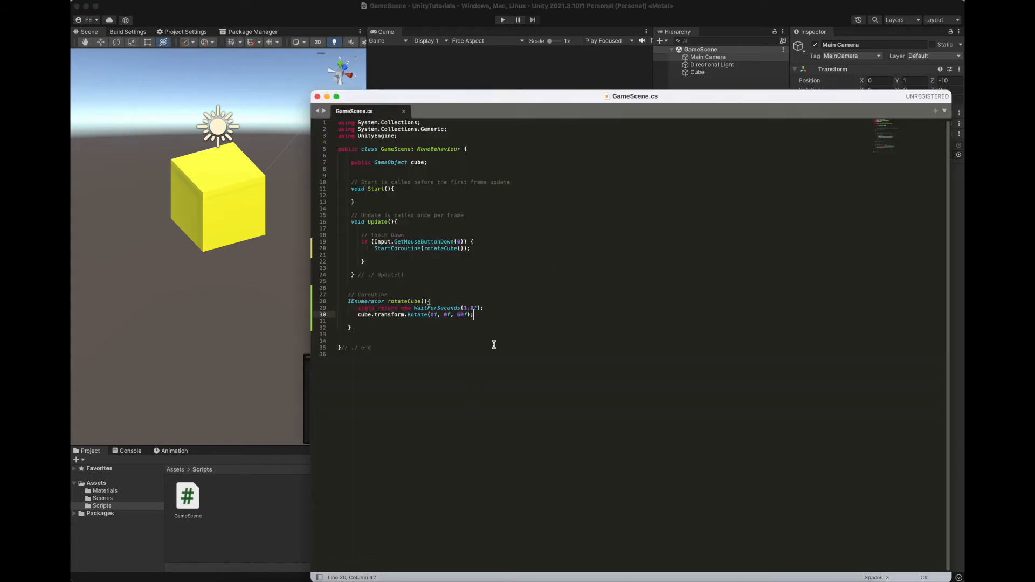
mouse_move(442, 330)
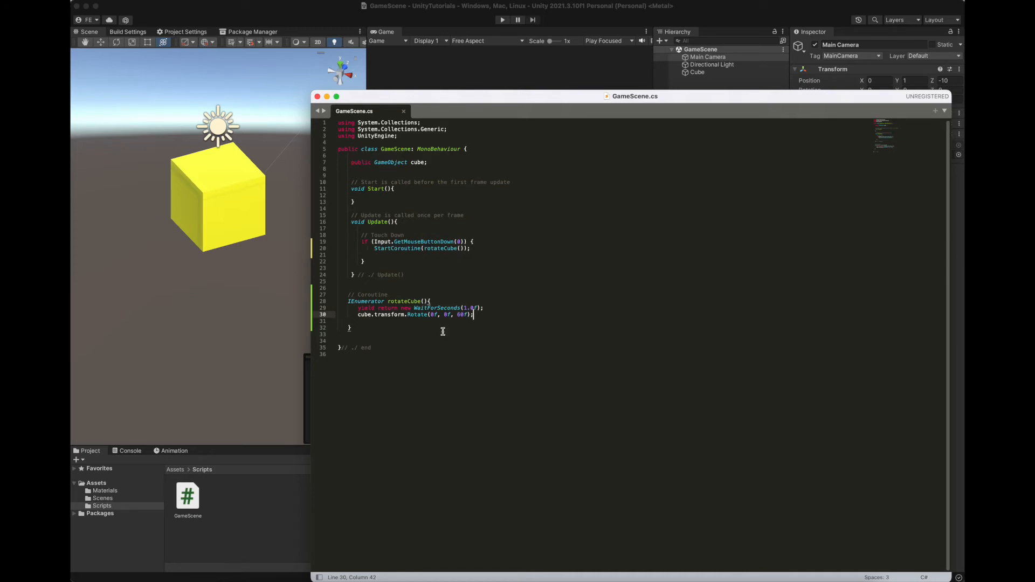
mouse_move(373, 250)
type("StartCoroutine(rotateCube());")
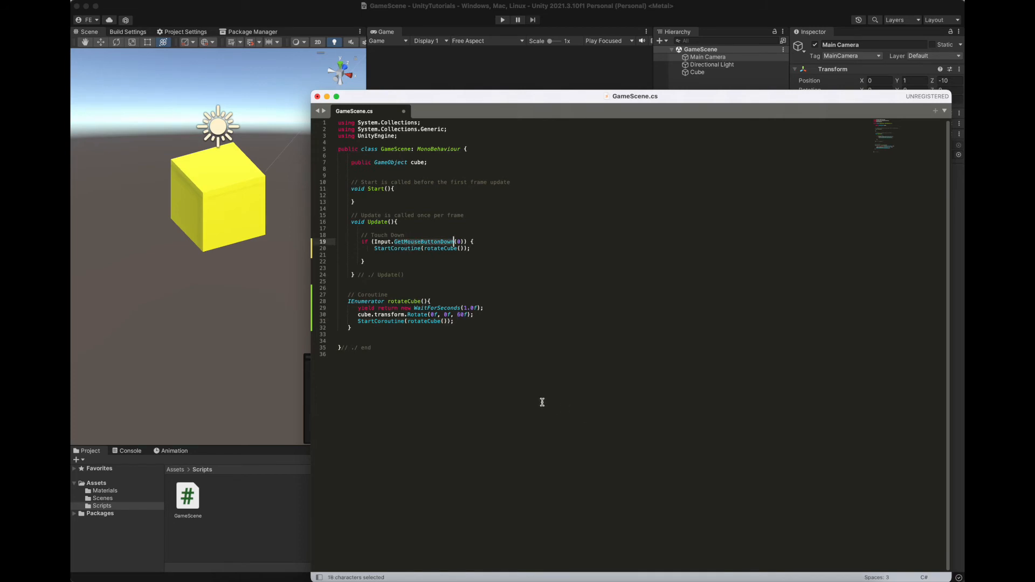
Save GameScene.cs with StartCoroutine(rotateCube()) added below the Rotate line.
key("cmd+s")
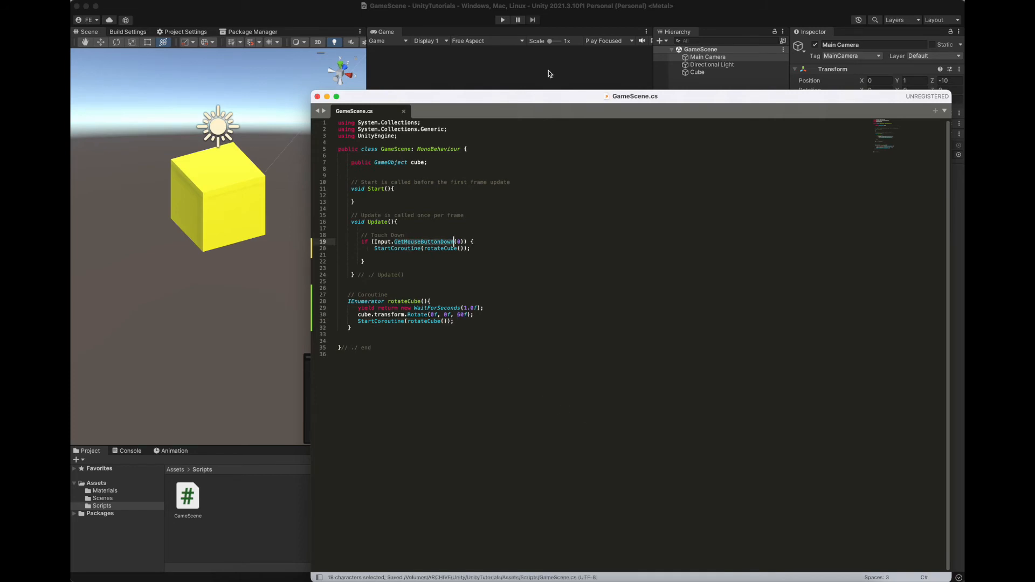